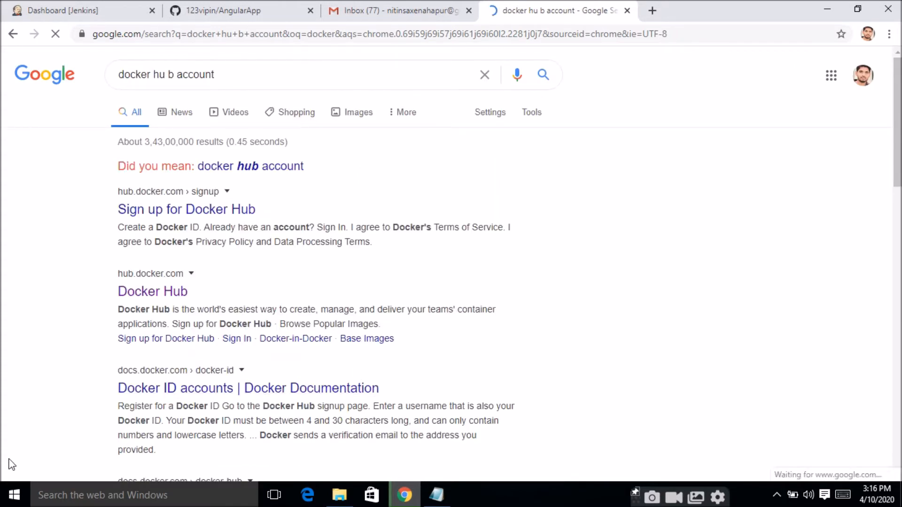
Open the Docker Hub website from the Google search results.
click(152, 291)
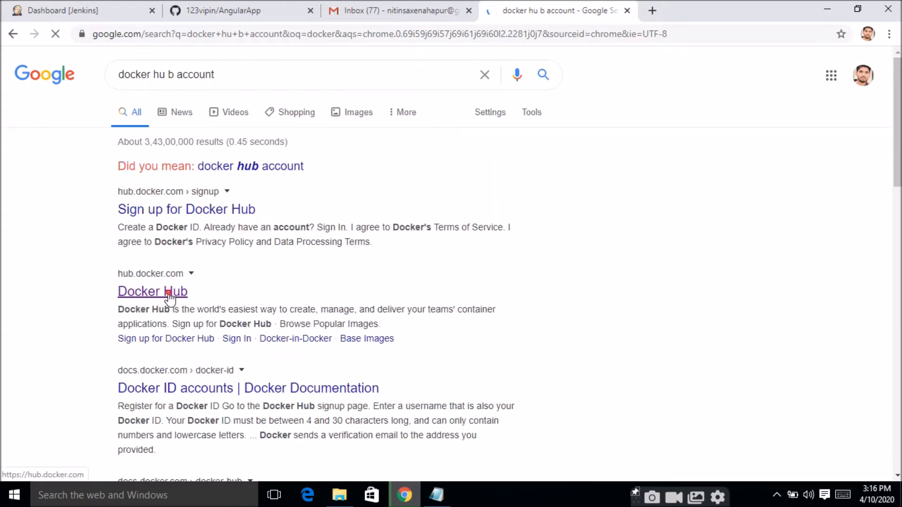
click(153, 291)
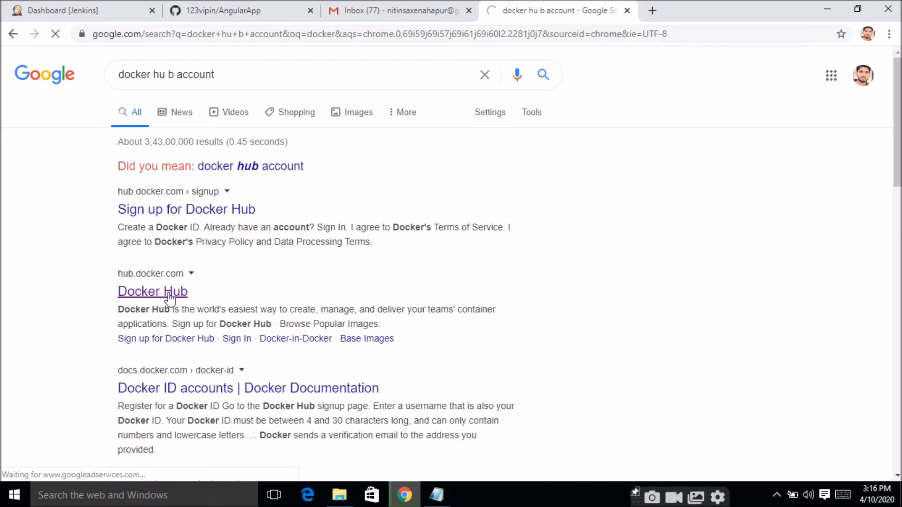
click(152, 291)
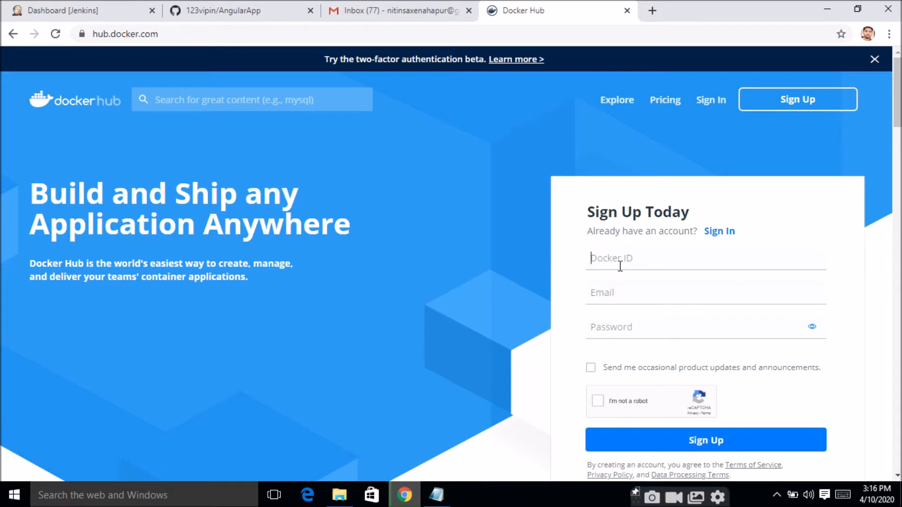
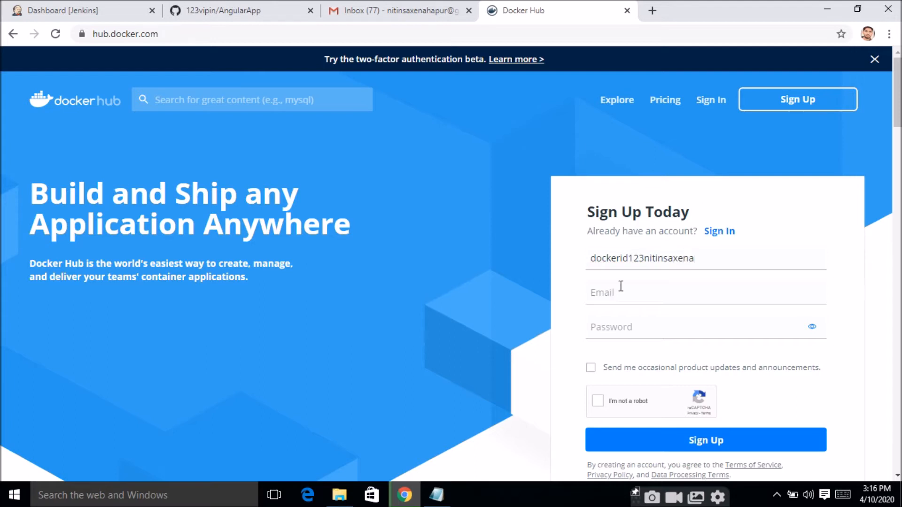
Enter the Docker ID, correcting it to 'Docker123Vipin' in the sign-up form.
click(869, 33)
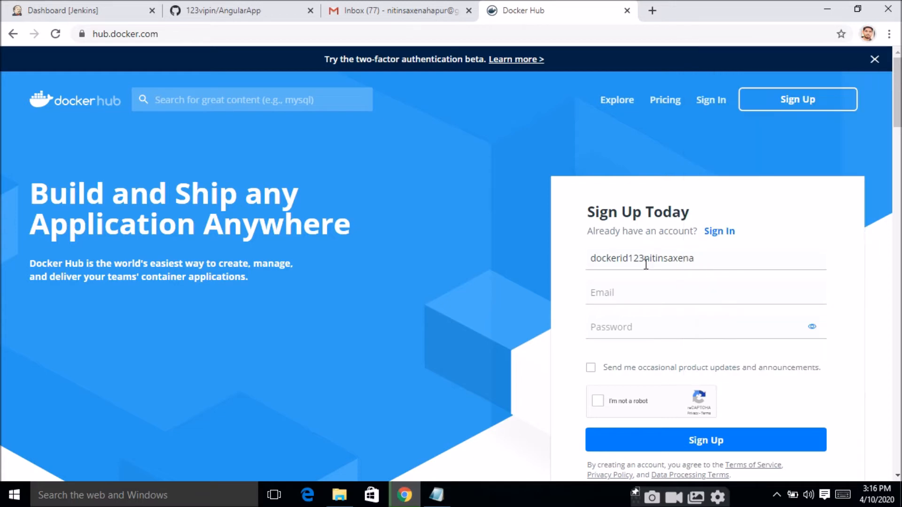
double_click(644, 258)
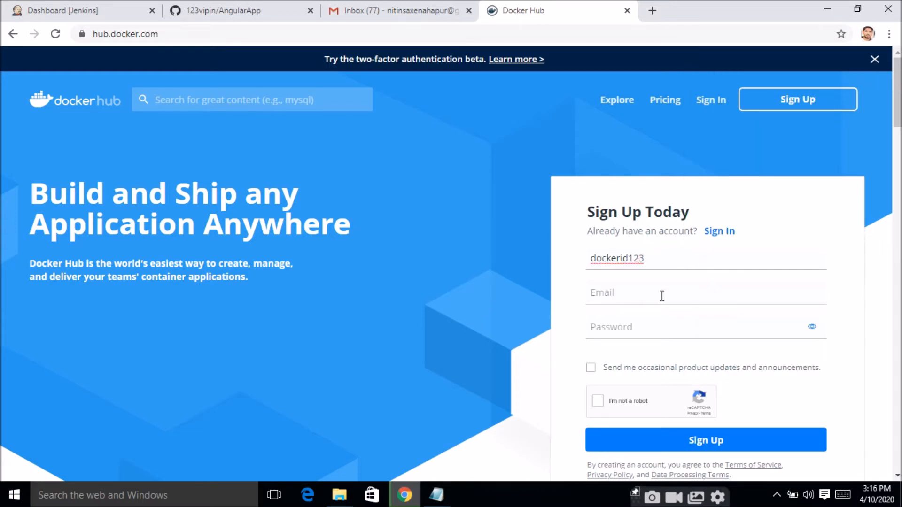
text(Docker123Vipin)
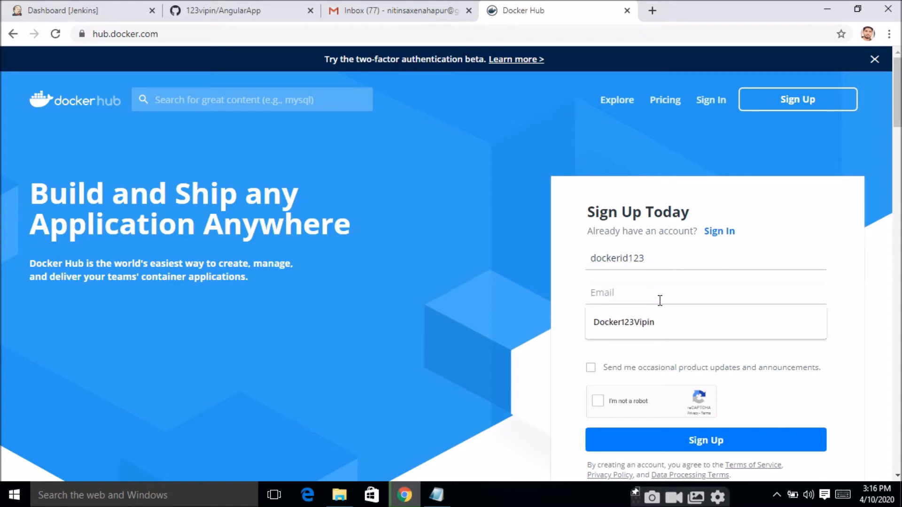
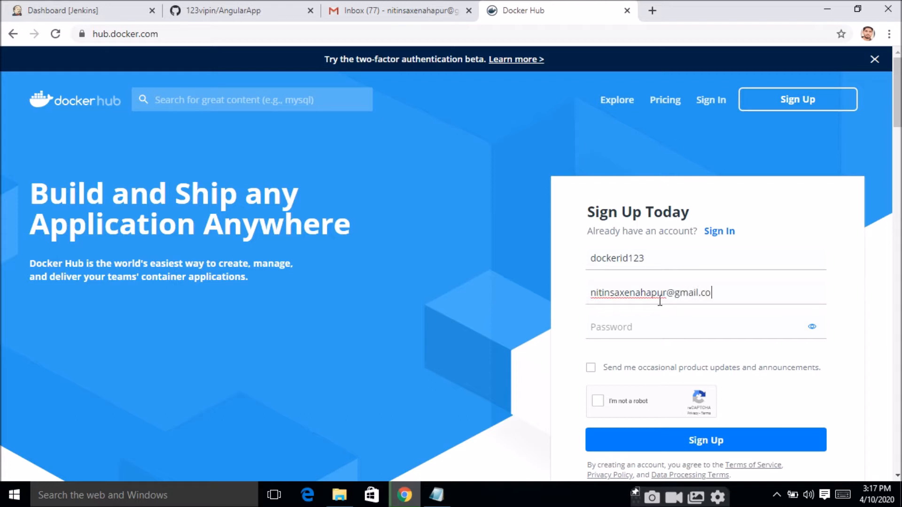
click(691, 327)
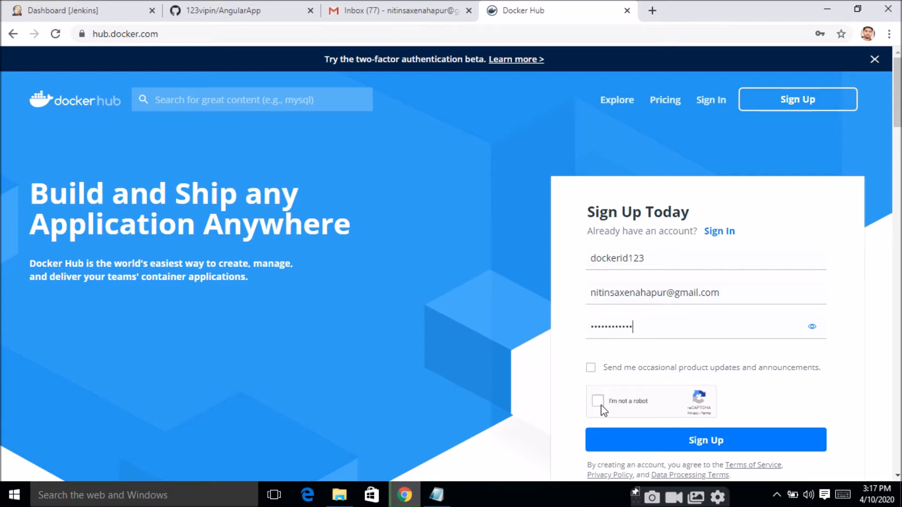
Tick the 'I'm not a robot' check and submit the sign-up, getting a 'Username already taken' error.
click(598, 402)
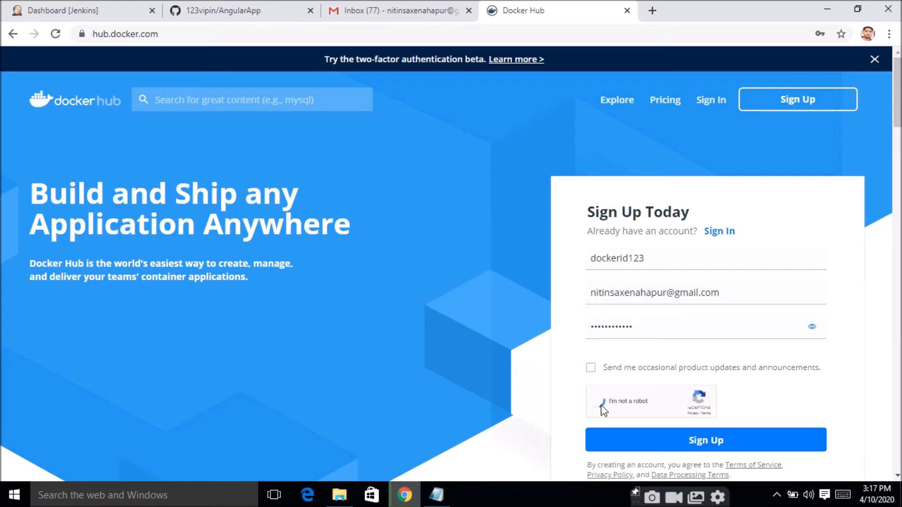
click(601, 402)
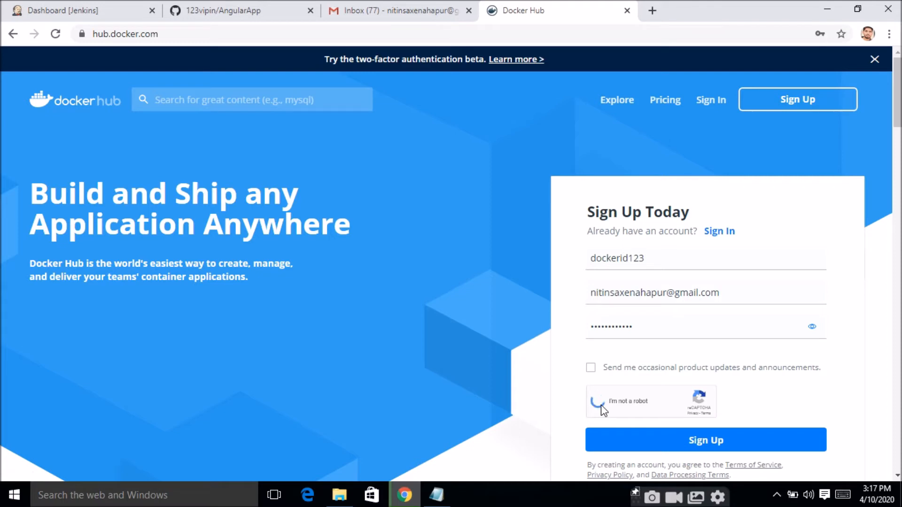
click(598, 402)
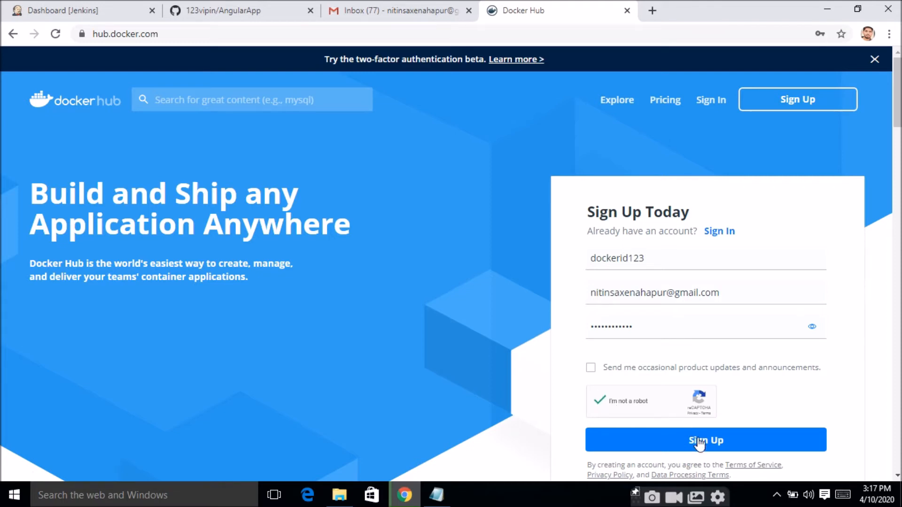
click(706, 440)
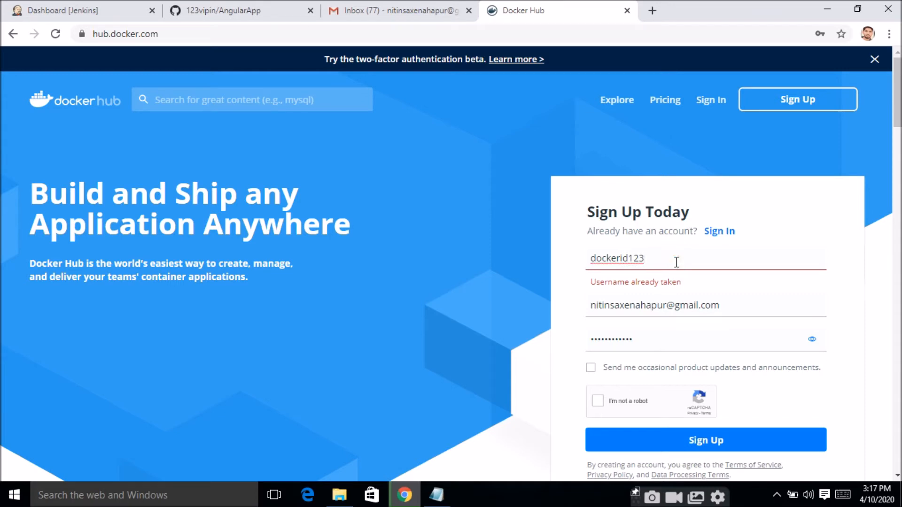
Resubmit the sign-up with an edited Docker ID, which is rejected as username and email already in use.
click(706, 439)
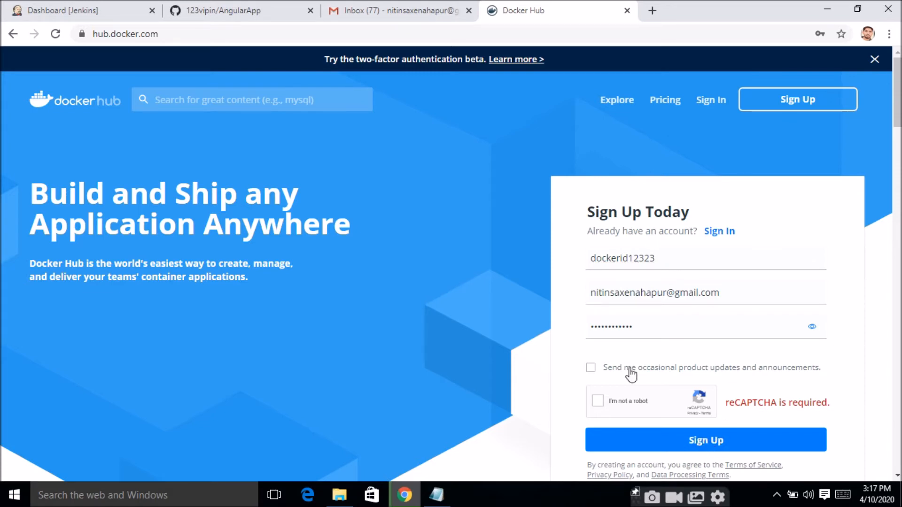
click(598, 401)
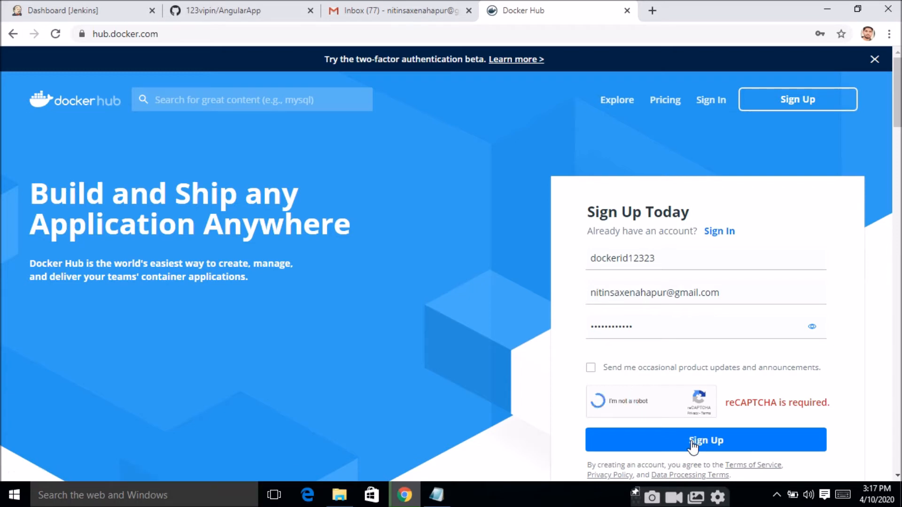
click(598, 401)
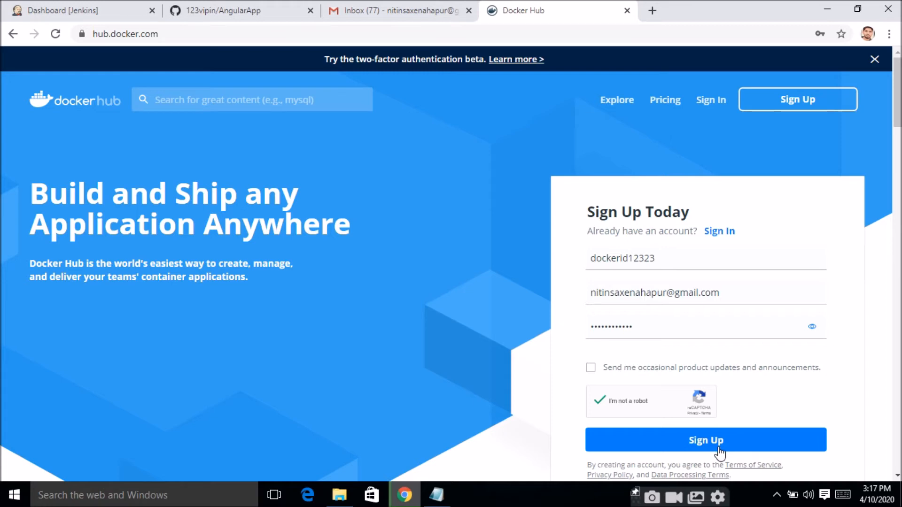
click(706, 440)
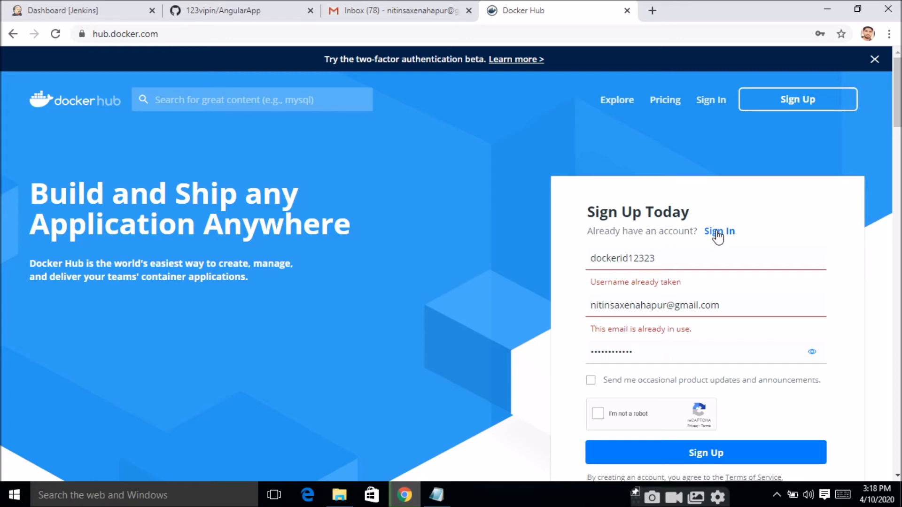
Switch to signing in with the existing account instead.
click(719, 232)
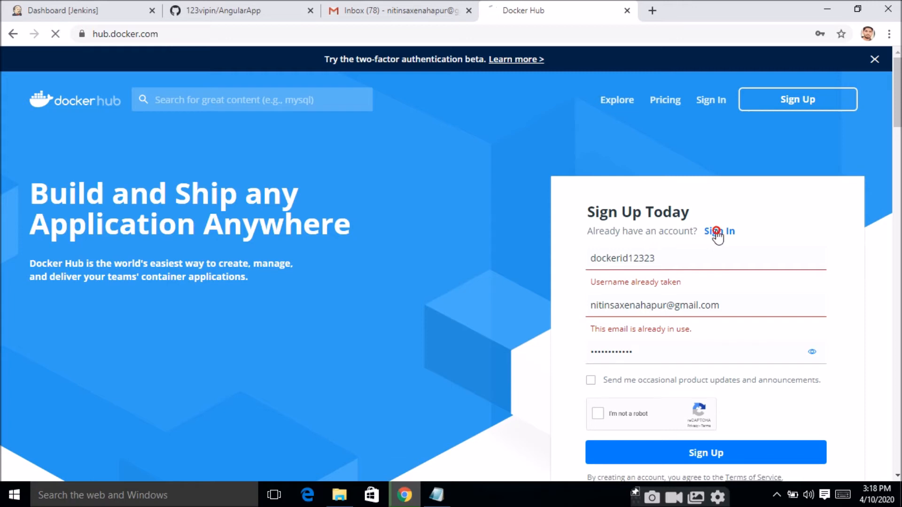
click(719, 231)
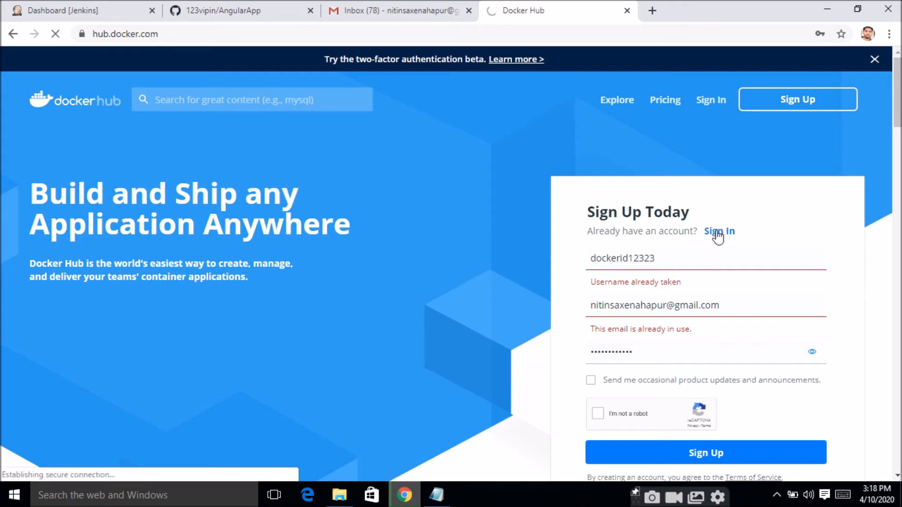
click(719, 231)
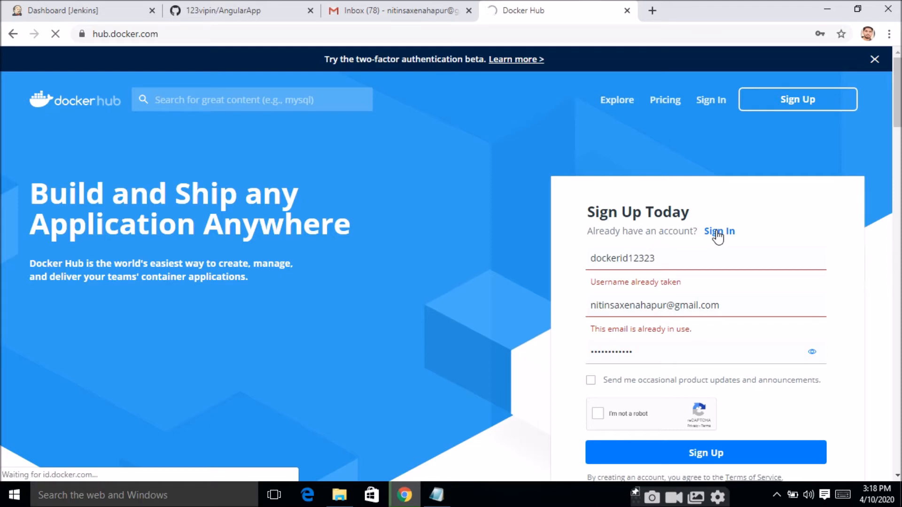
Sign in with the existing Docker ID and password, dismissing Chrome's save-password prompt.
click(719, 231)
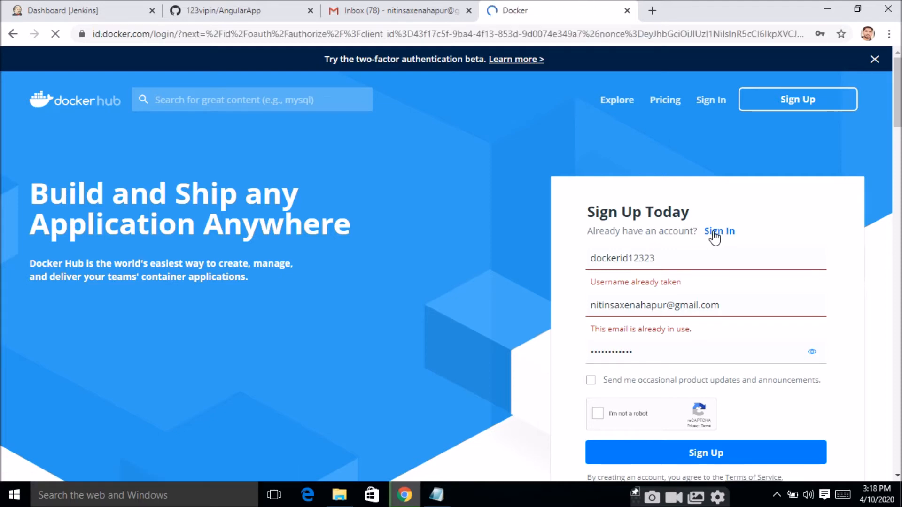
click(719, 231)
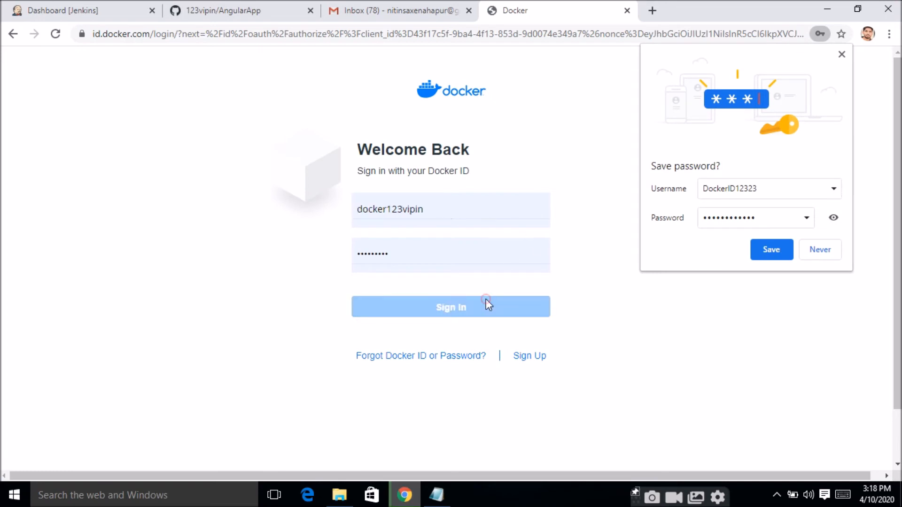
click(451, 306)
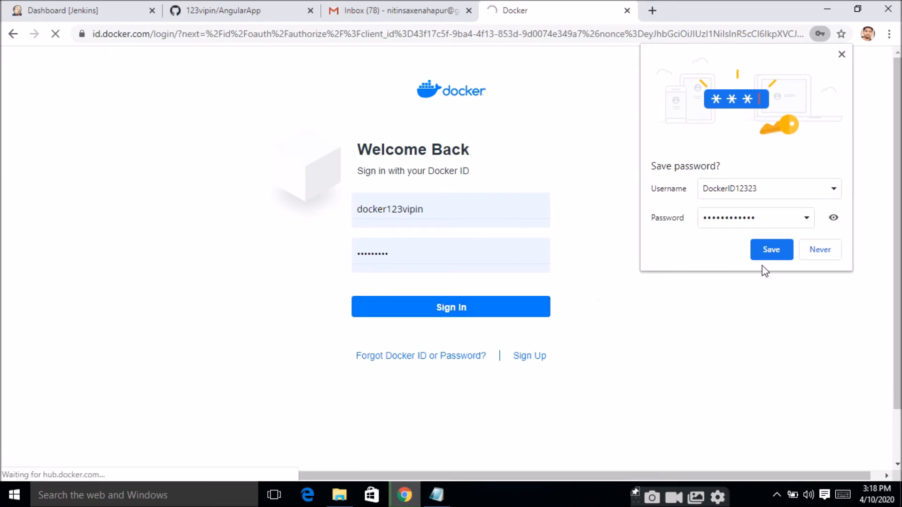
click(771, 249)
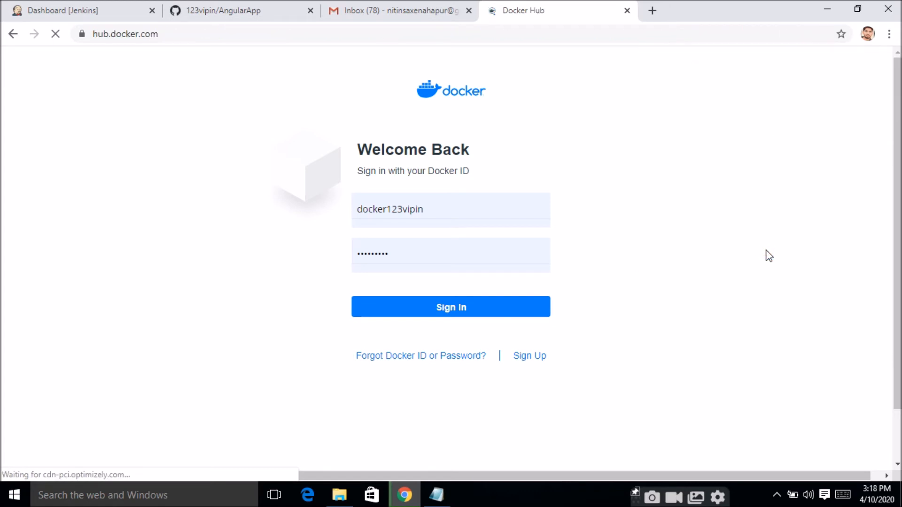
Finish signing in so the repositories list with dockeimage appears.
click(450, 307)
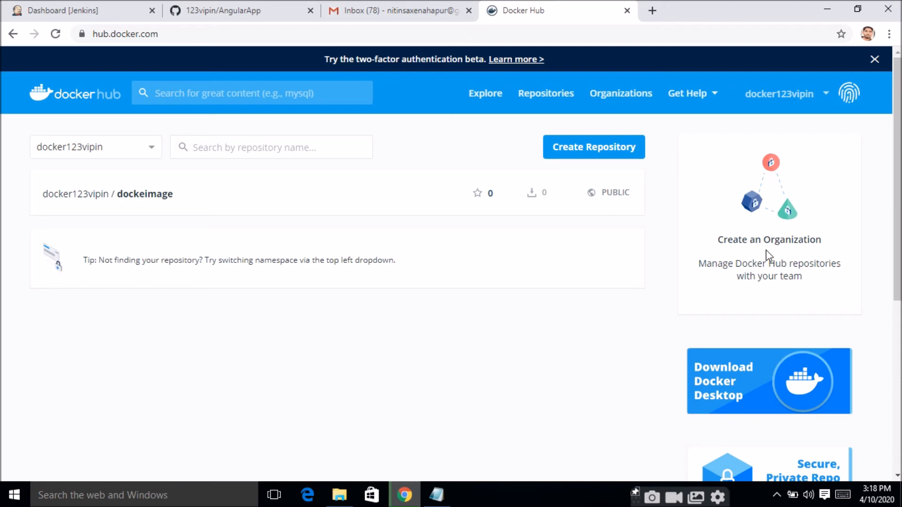
mouse_move(427, 112)
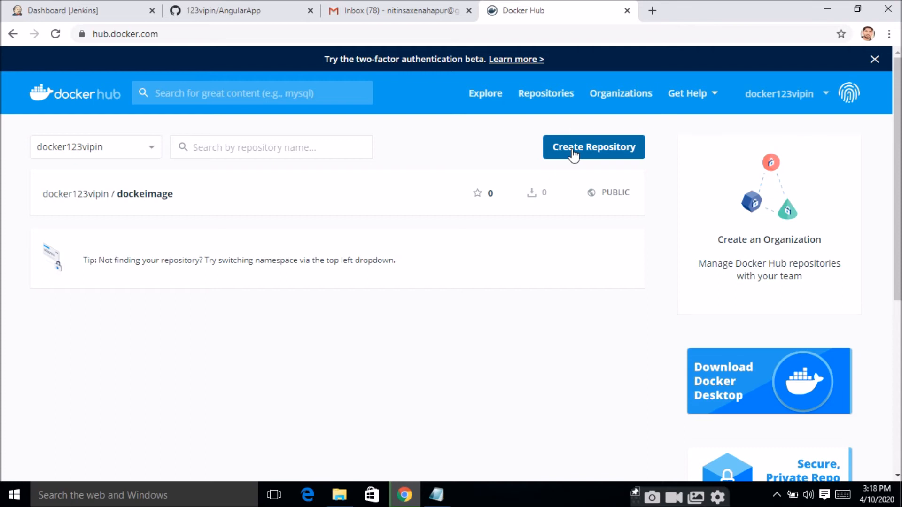
Start a new public repository named 'angularapp' in the Create Repository form.
click(593, 146)
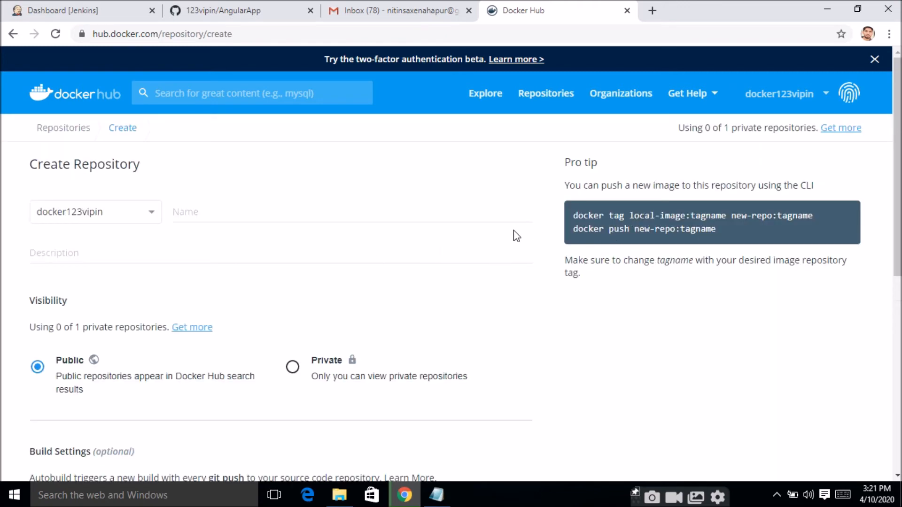
click(229, 212)
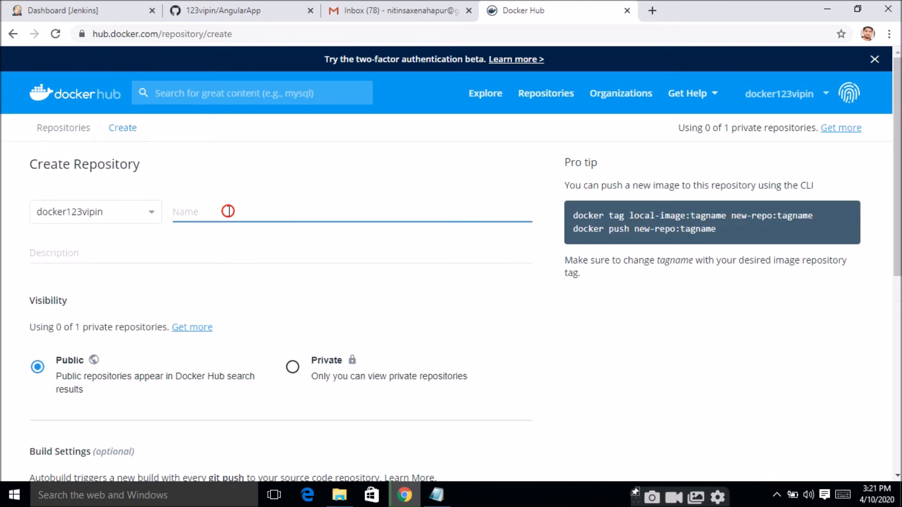
text(angu)
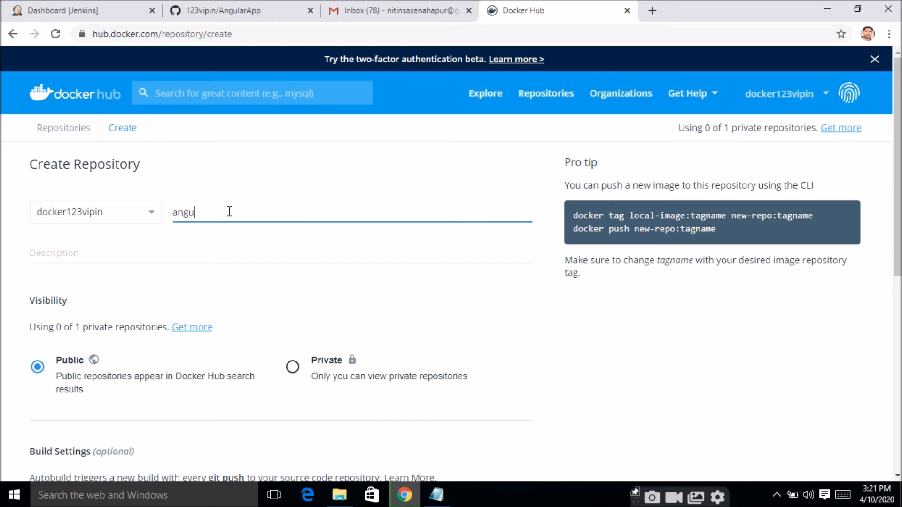
text(larapp)
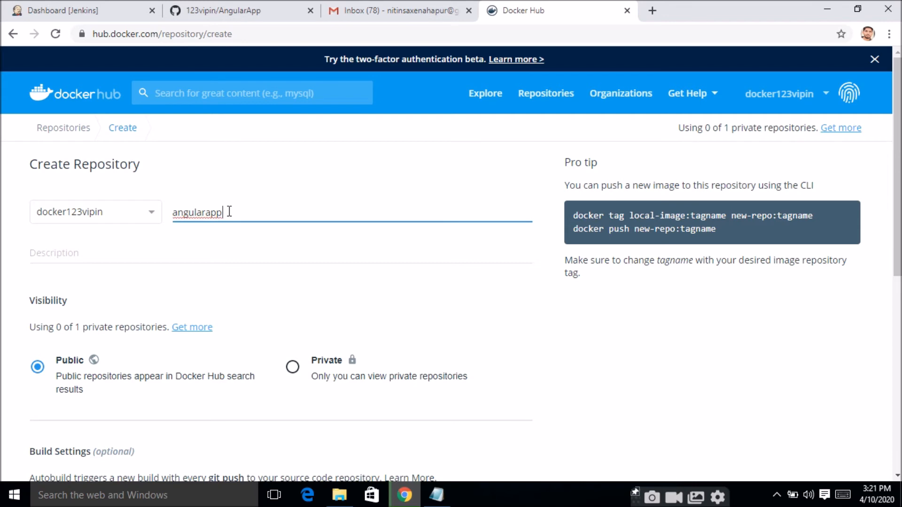
mouse_move(181, 387)
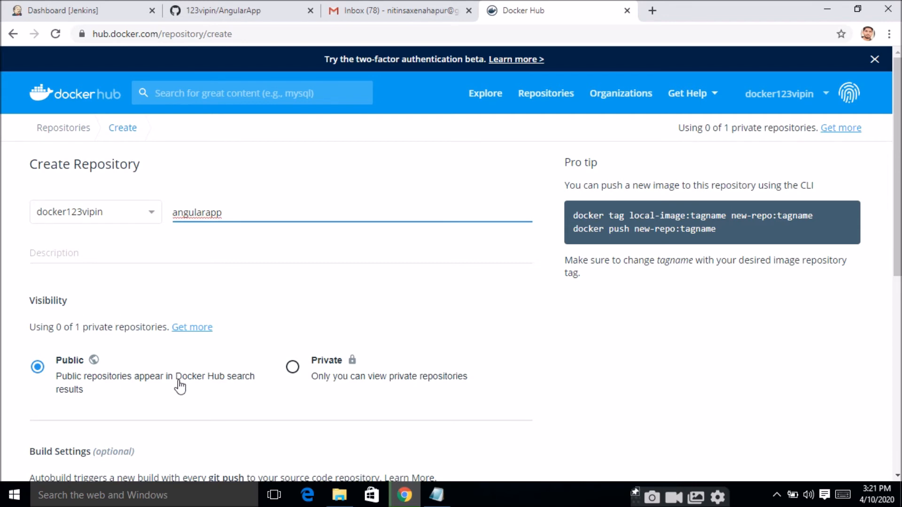
mouse_move(693, 239)
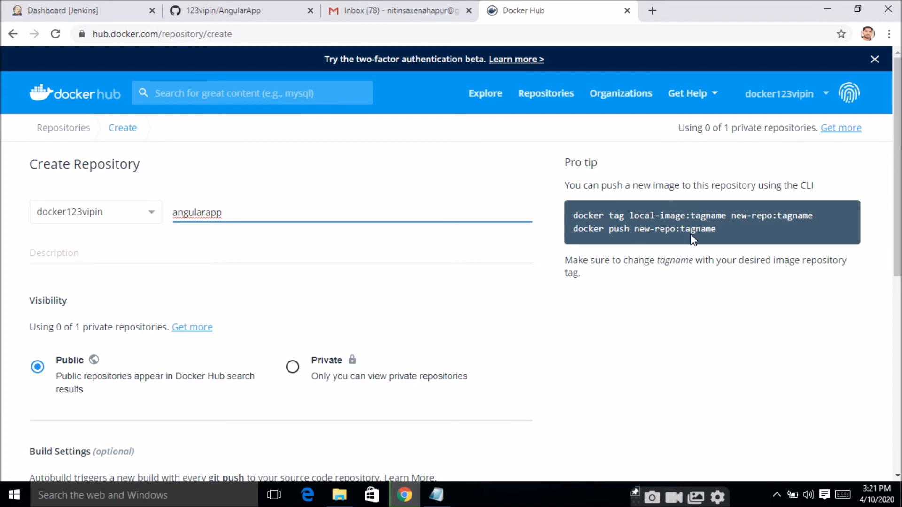
scroll(down, 3)
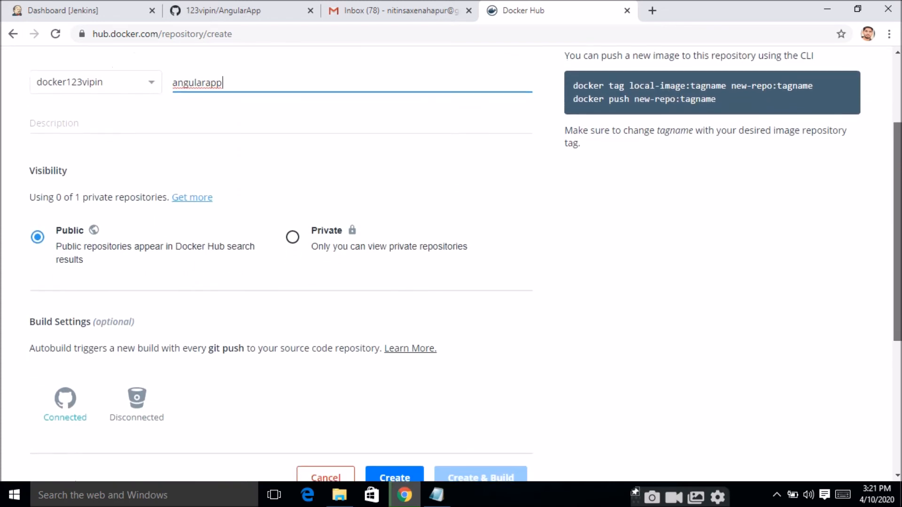
scroll(down, 3)
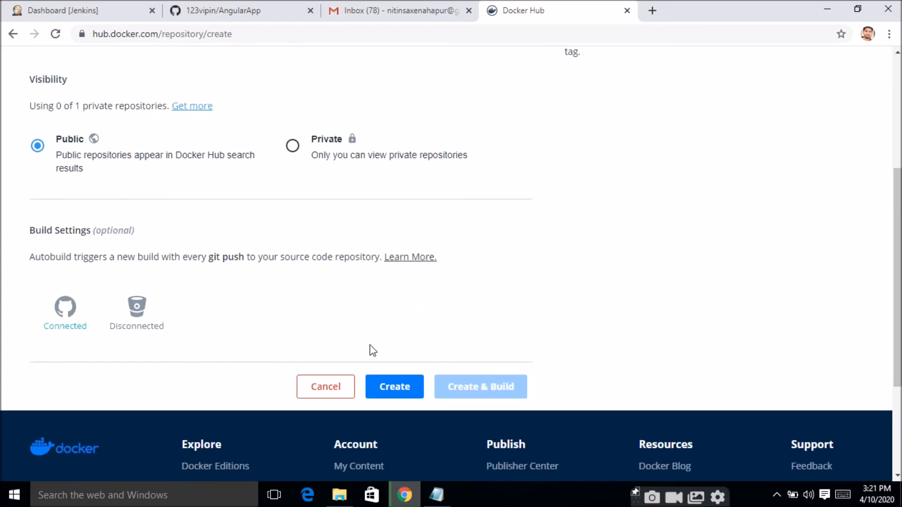
mouse_move(69, 330)
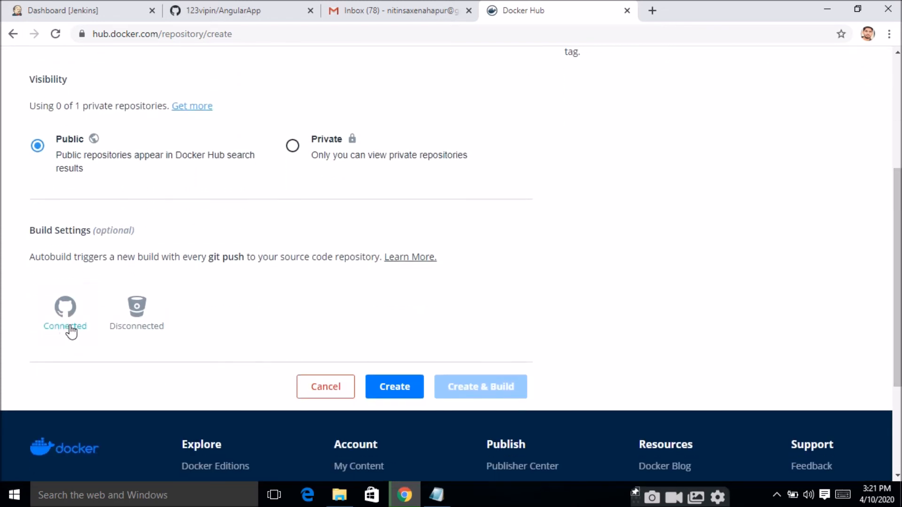
mouse_move(288, 368)
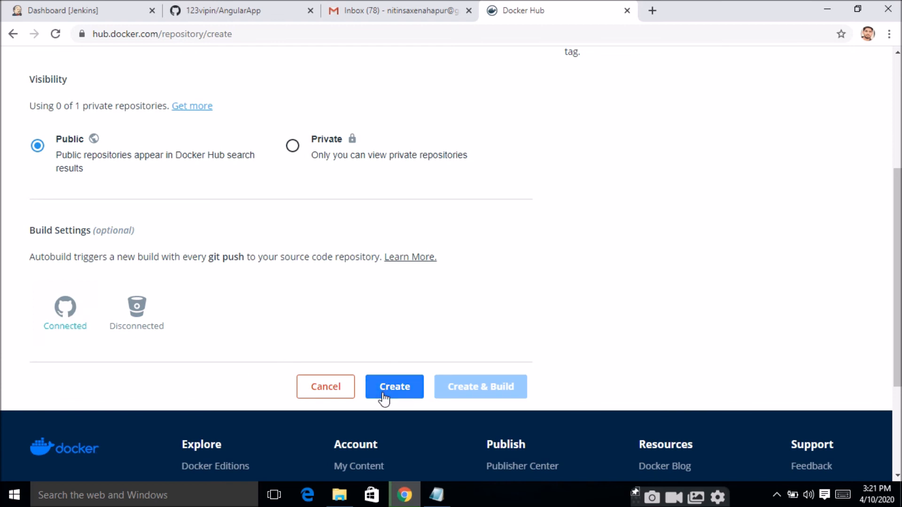
Create the docker123vipin/angularapp repository, landing on its empty General page.
click(393, 386)
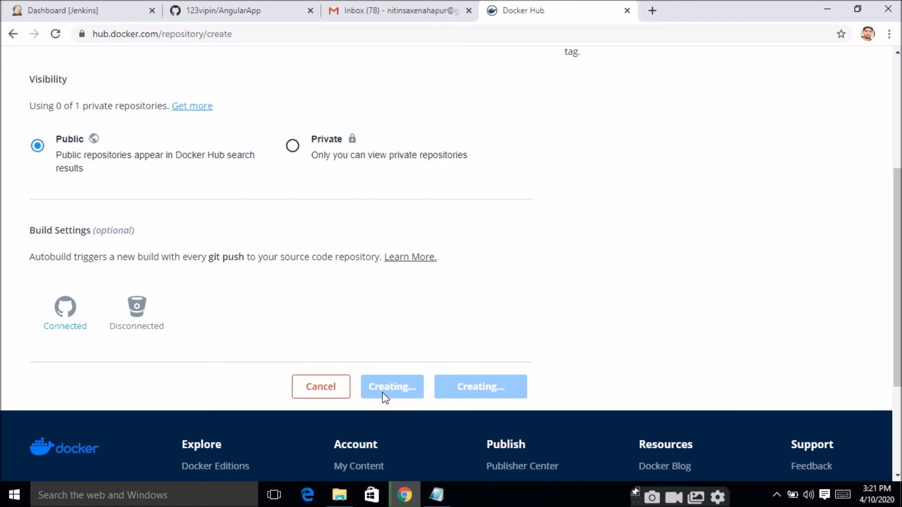
click(392, 386)
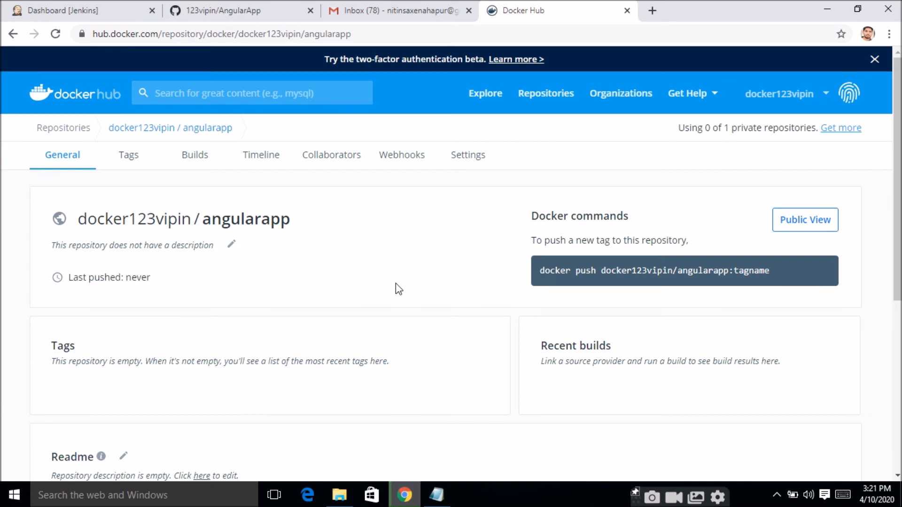
mouse_move(384, 238)
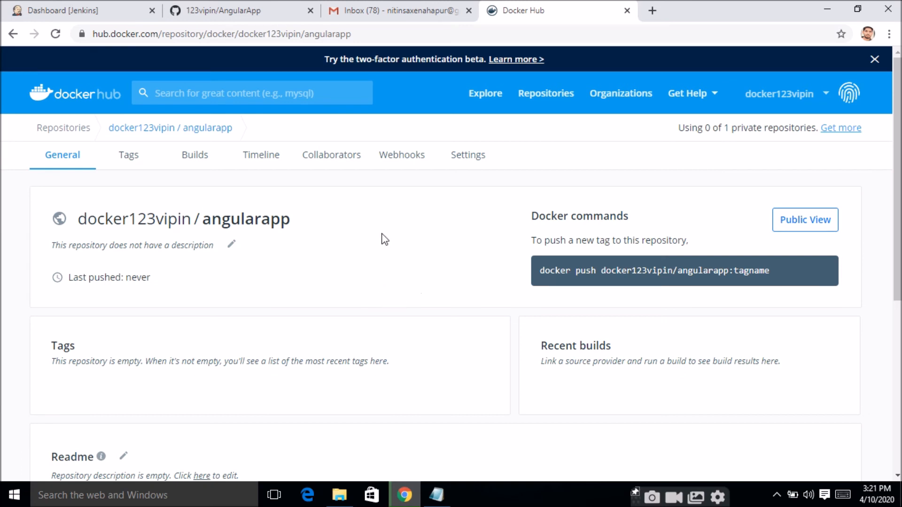
mouse_move(485, 93)
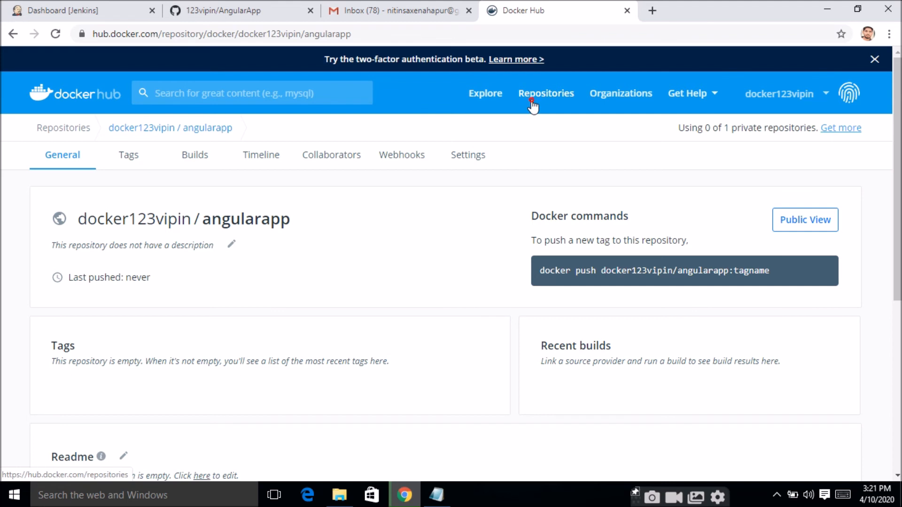
Return to the repositories list showing angularapp and dockeimage as public.
click(545, 93)
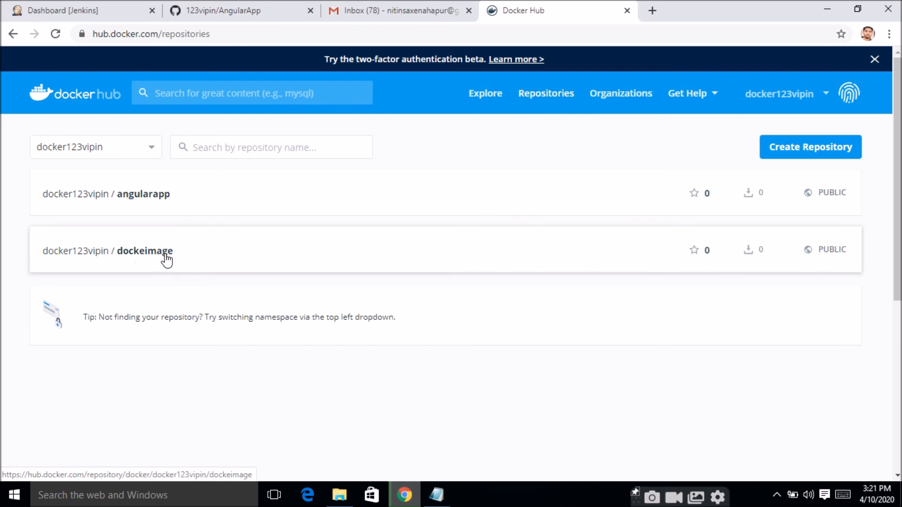
mouse_move(148, 272)
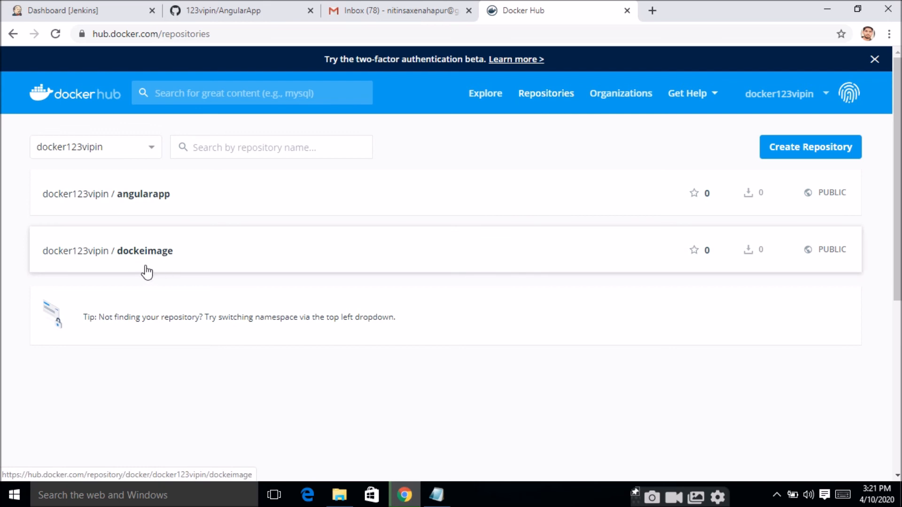
mouse_move(190, 200)
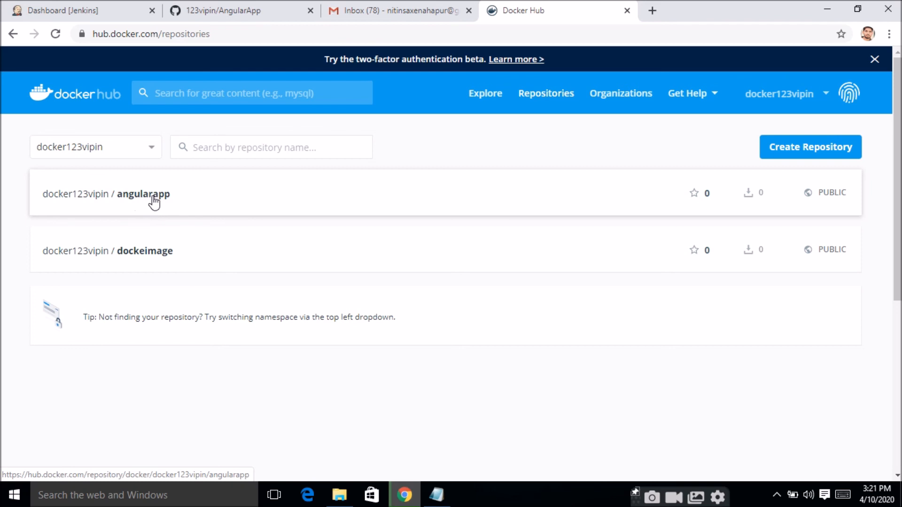
mouse_move(133, 210)
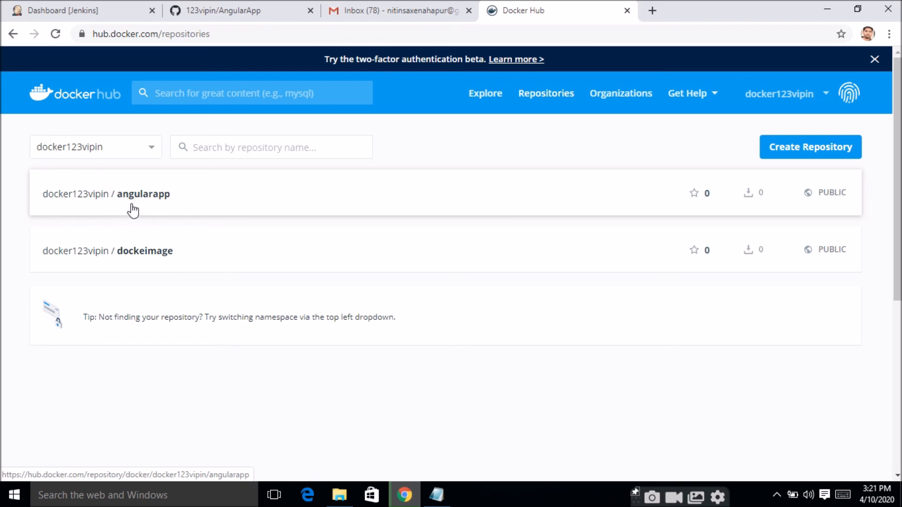
mouse_move(149, 212)
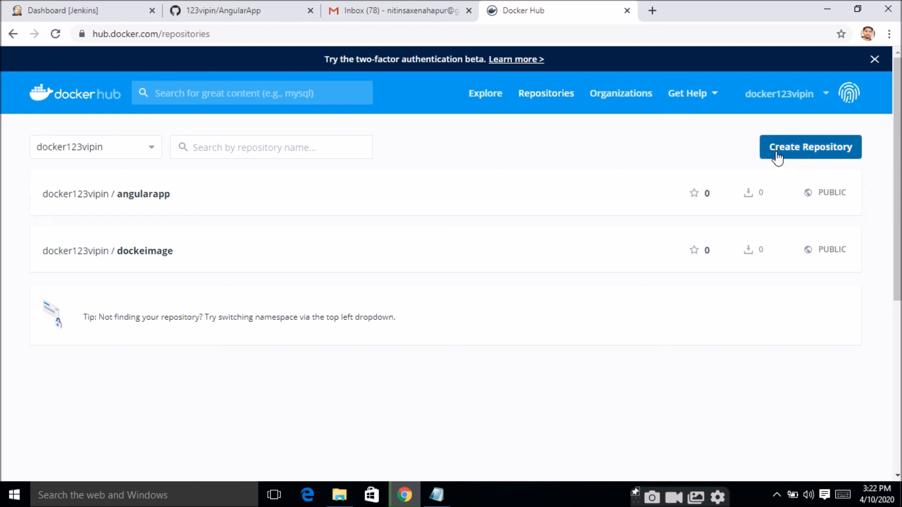
mouse_move(775, 159)
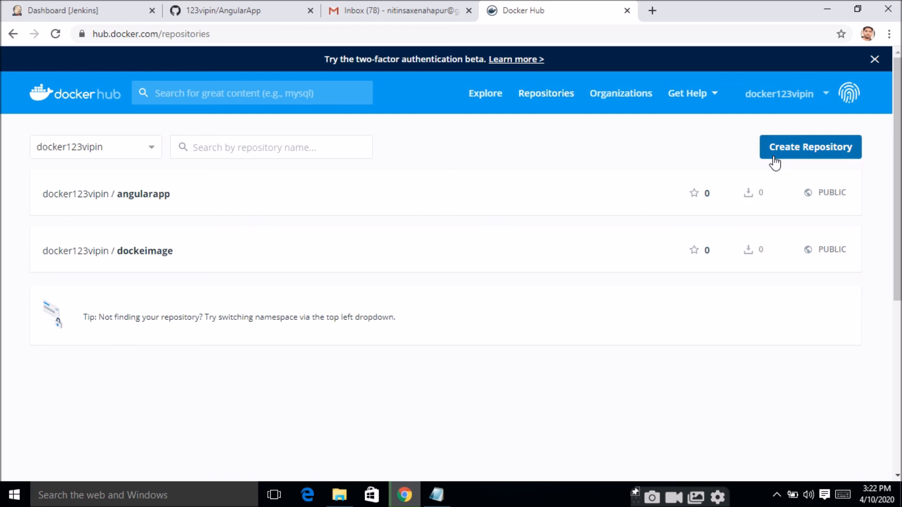
mouse_move(808, 186)
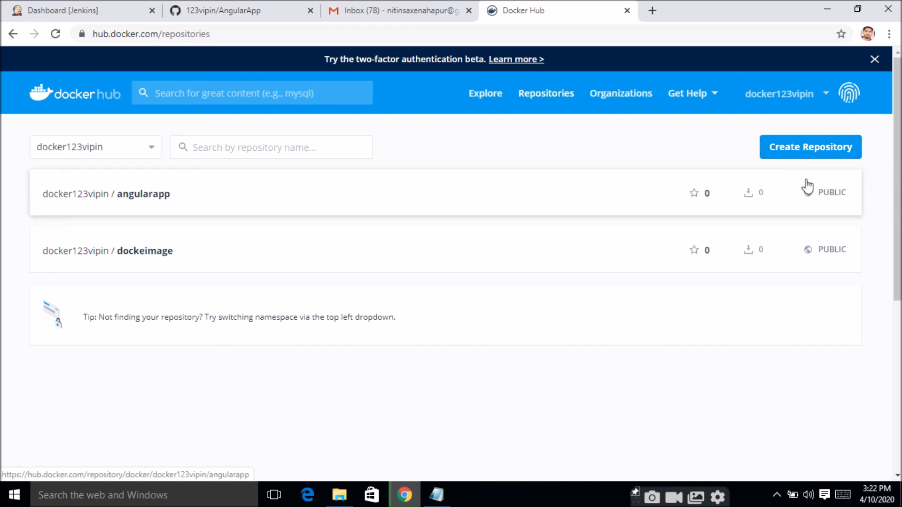